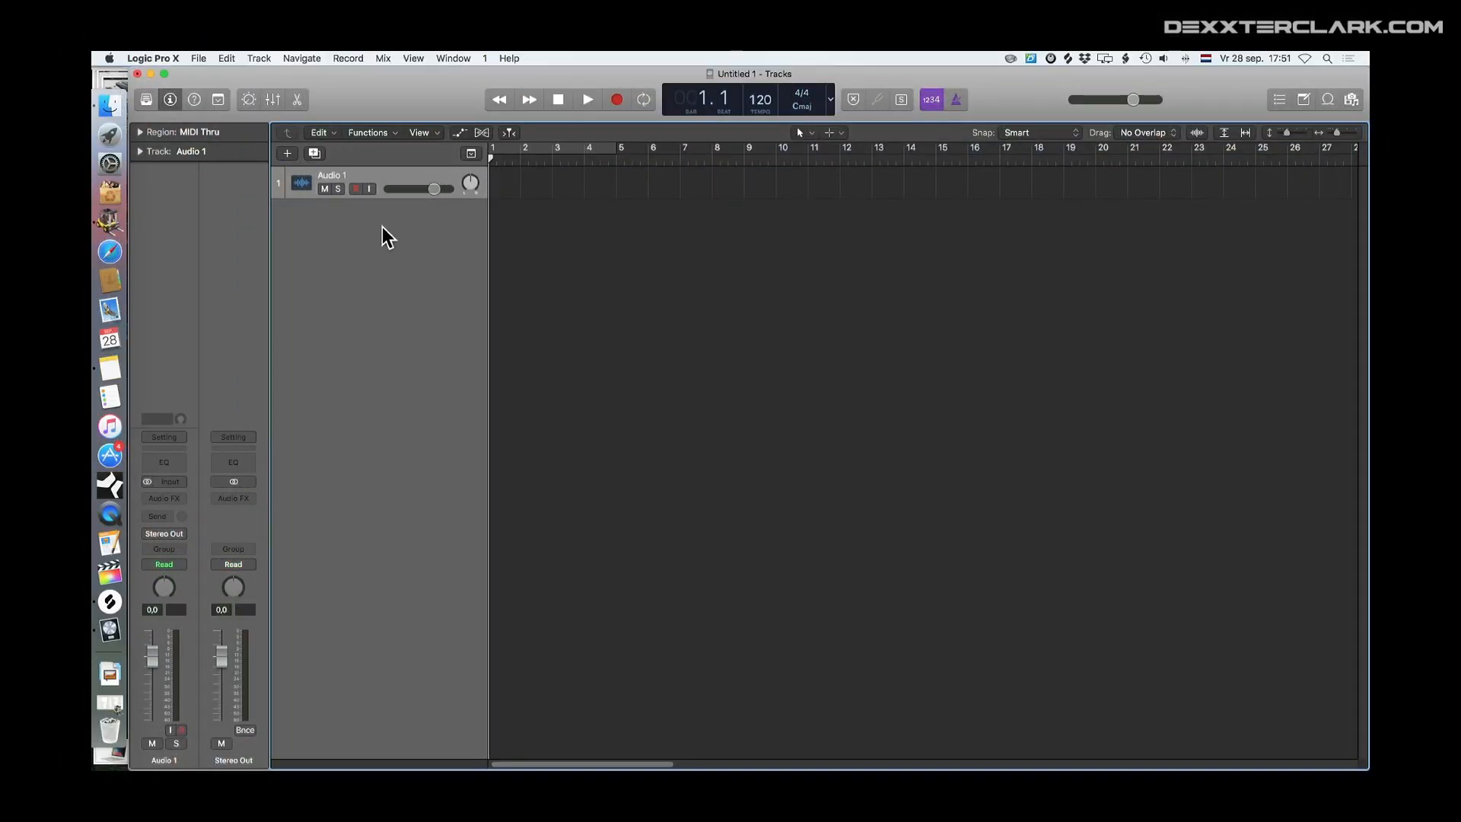
Add new audio tracks to the project and type the name 'Track A'
{"action": "left_click", "coordinate": [287, 152]}
{"action": "type", "text": "Preview"}
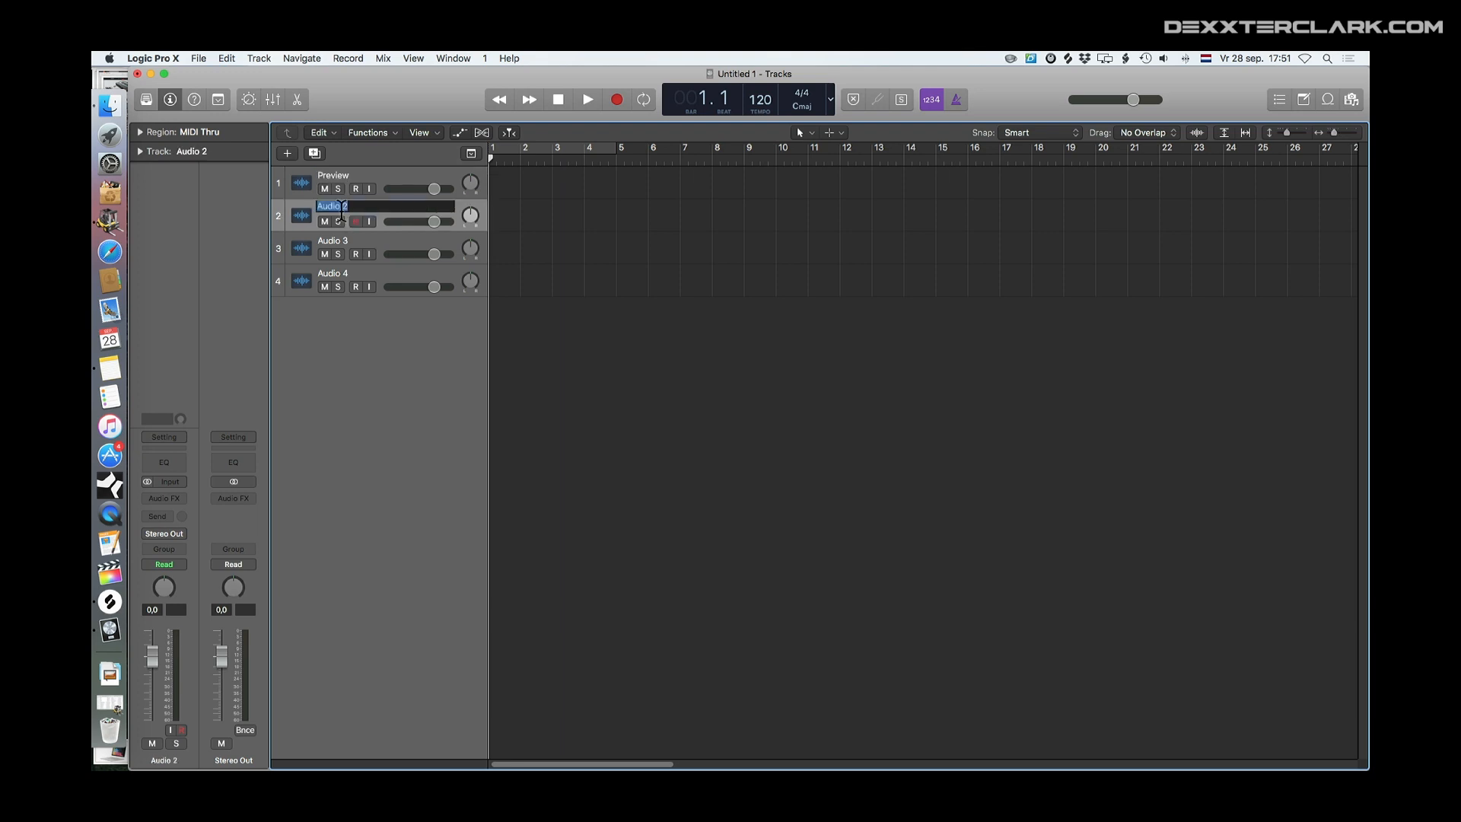
{"action": "type", "text": "Track A"}
{"action": "left_click", "coordinate": [349, 274]}
{"action": "type", "text": "FX"}
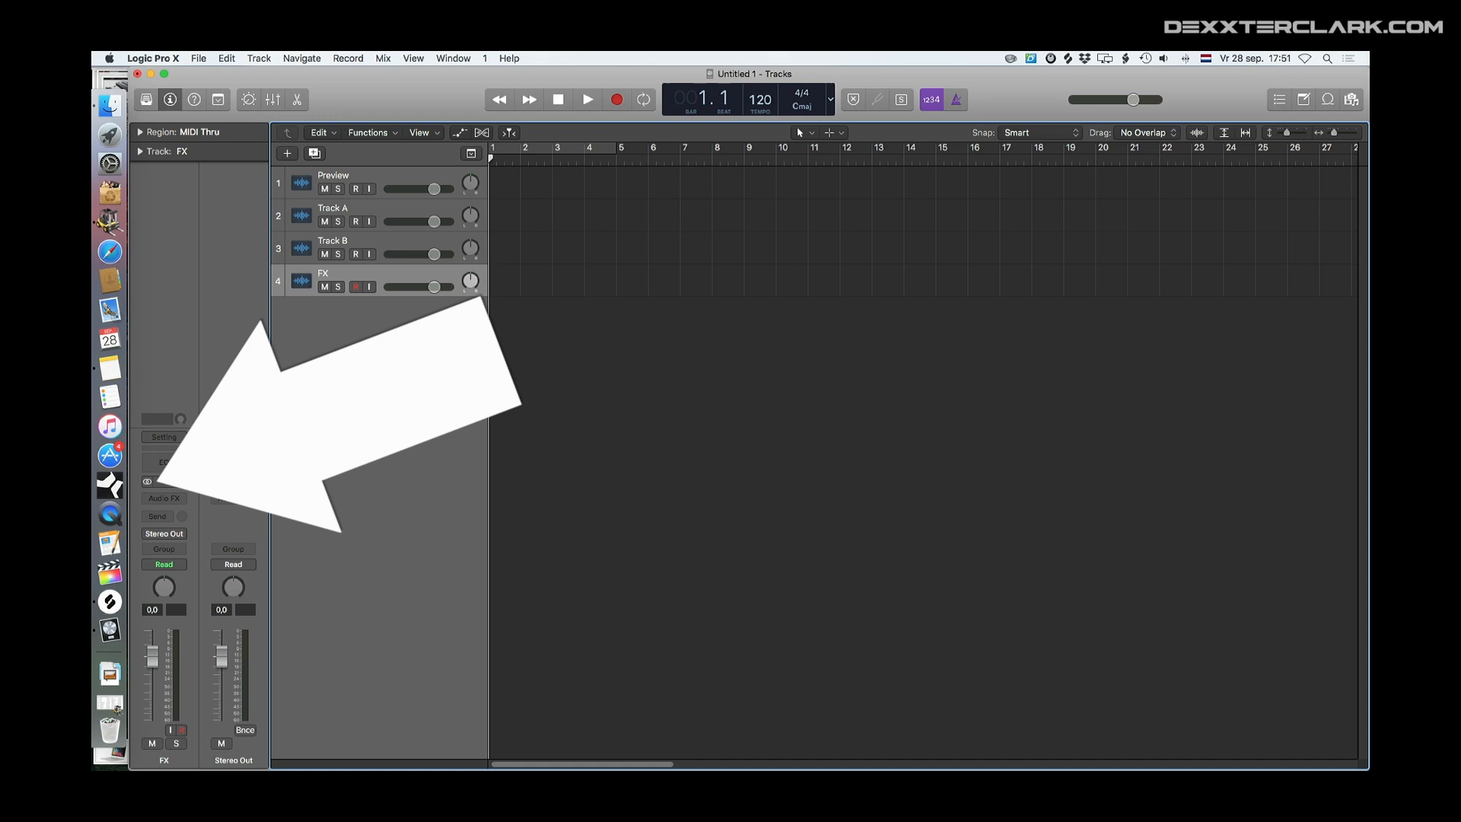
Insert the FF Pro-L and FF Pro-Q 2 plug-ins, both in Stereo, into the Audio FX slots
{"action": "left_click", "coordinate": [162, 497]}
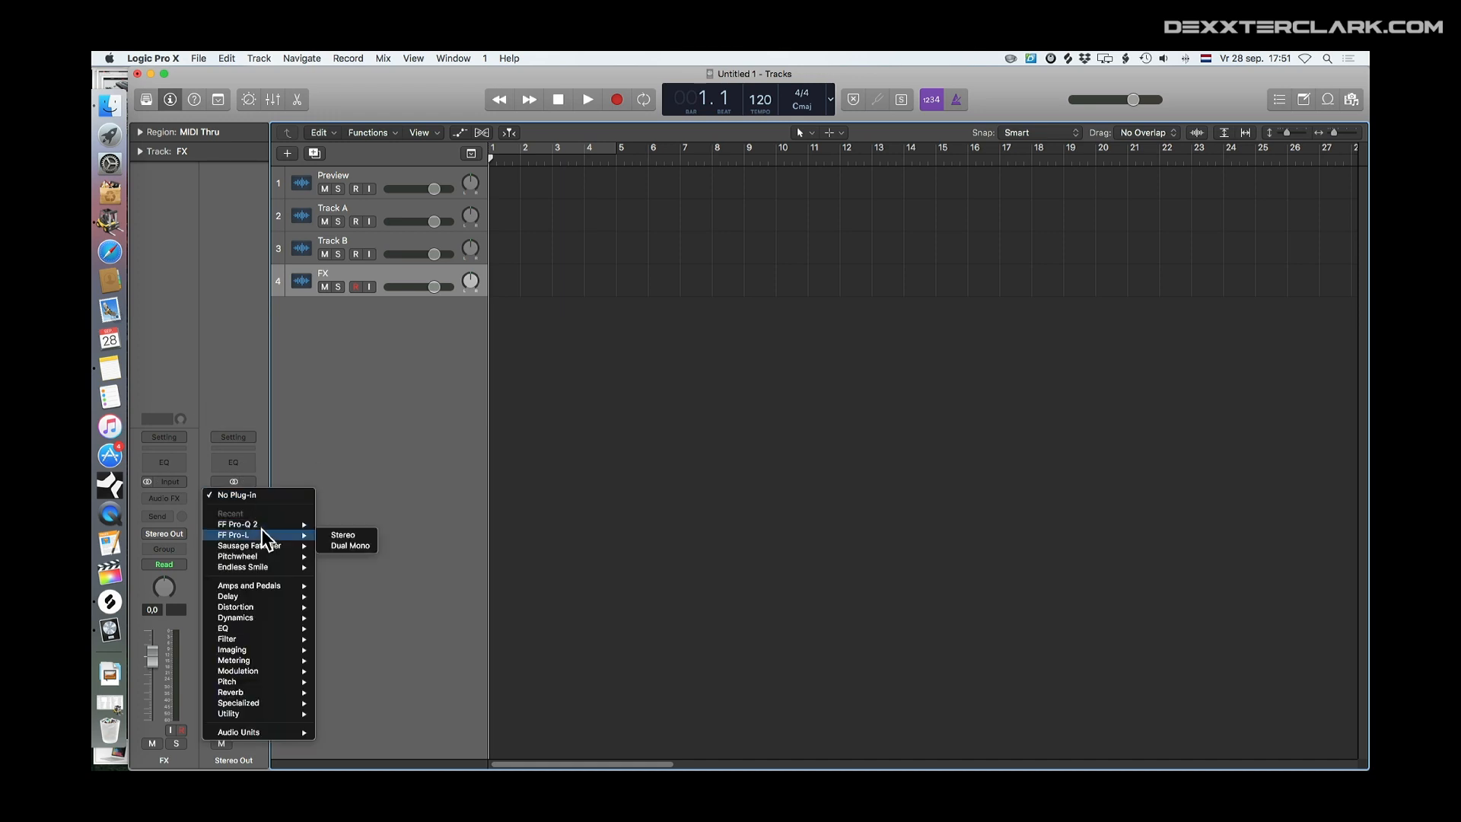
{"action": "left_click", "coordinate": [341, 535]}
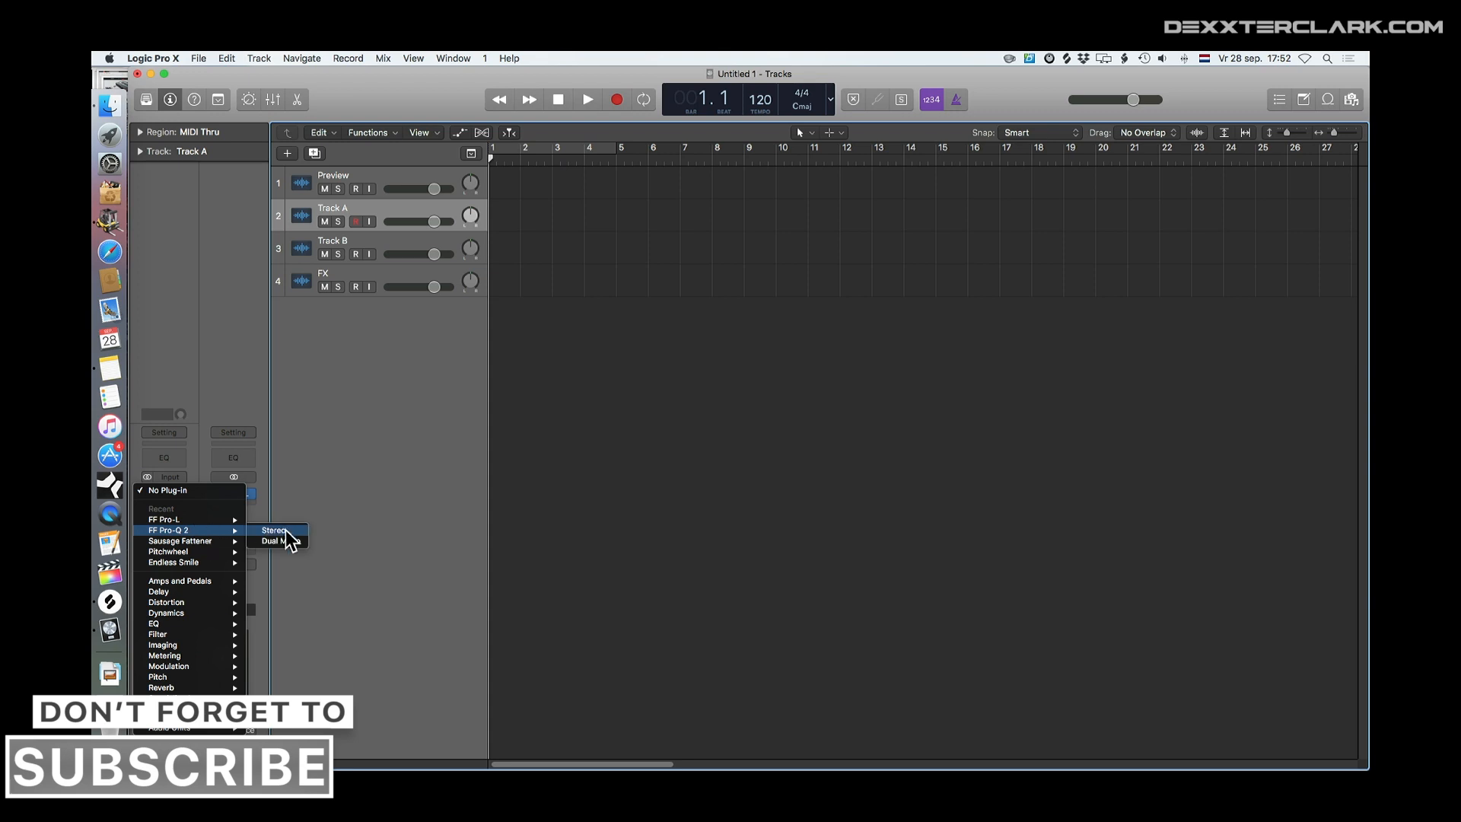
{"action": "left_click", "coordinate": [273, 530]}
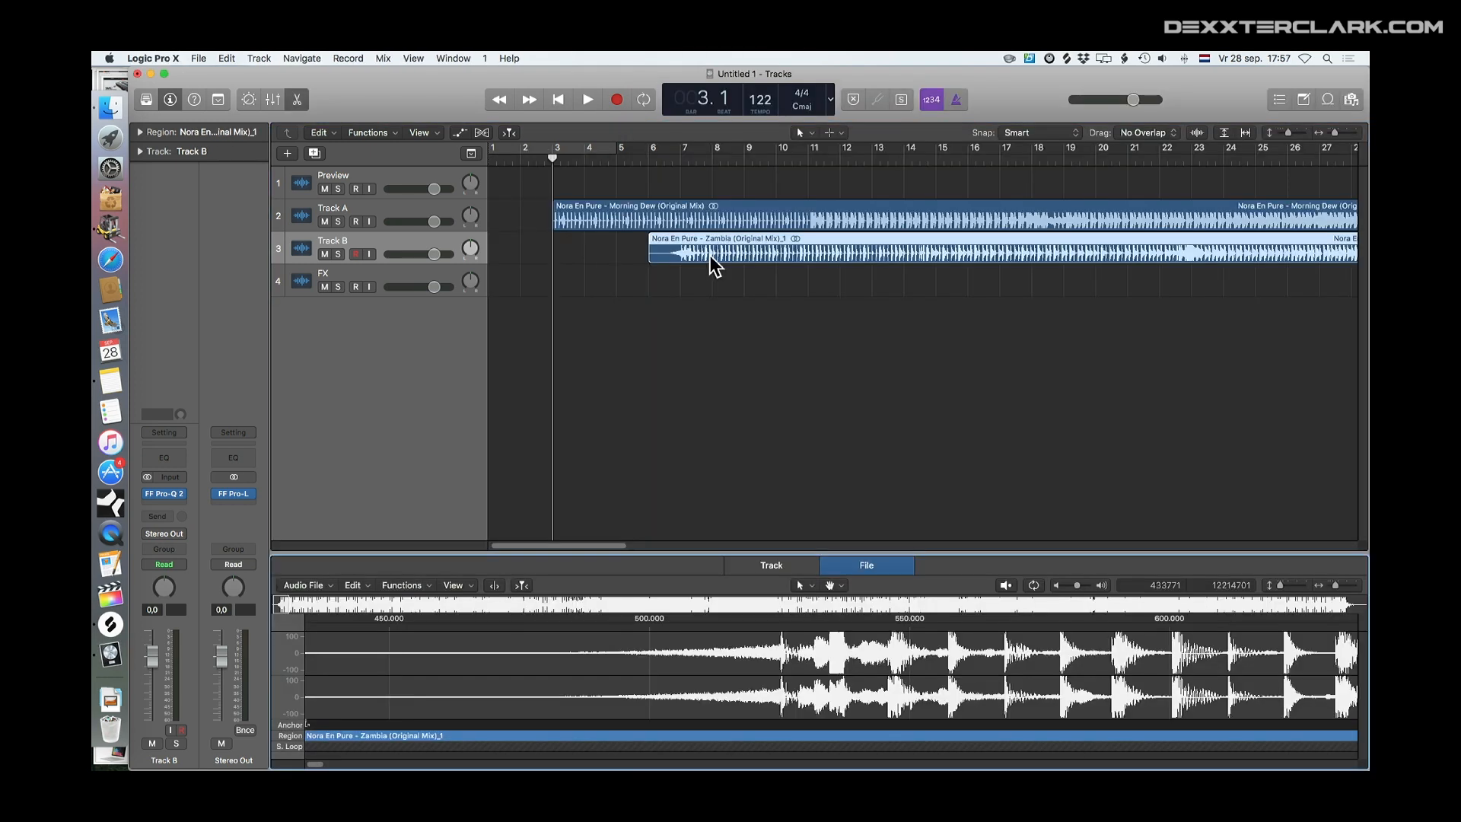
Check the song tempo in the Time and Pitch Machine, then close it without processing
{"action": "left_click", "coordinate": [403, 584]}
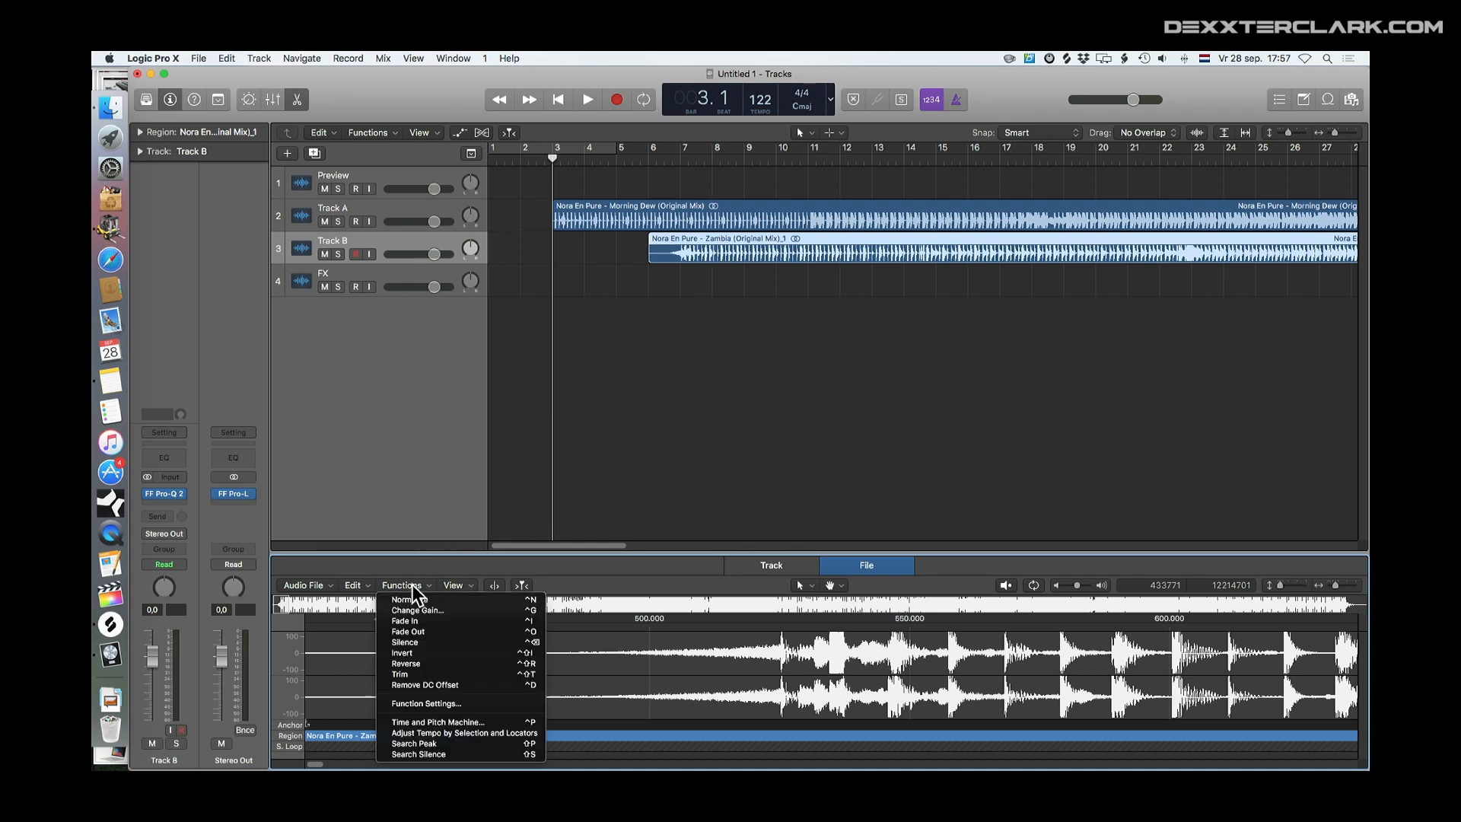
{"action": "mouse_move", "coordinate": [438, 721]}
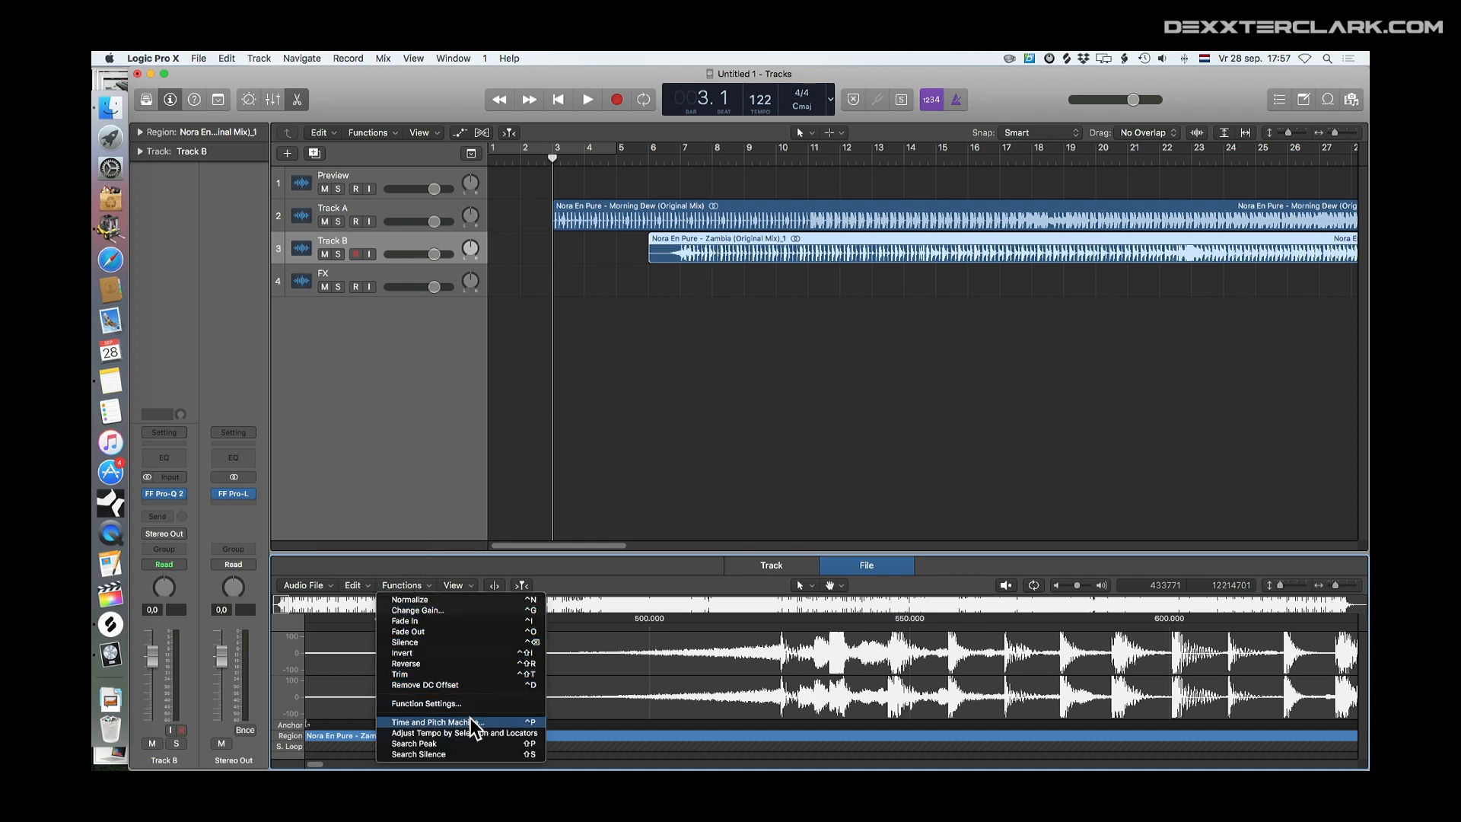
{"action": "left_click", "coordinate": [436, 722]}
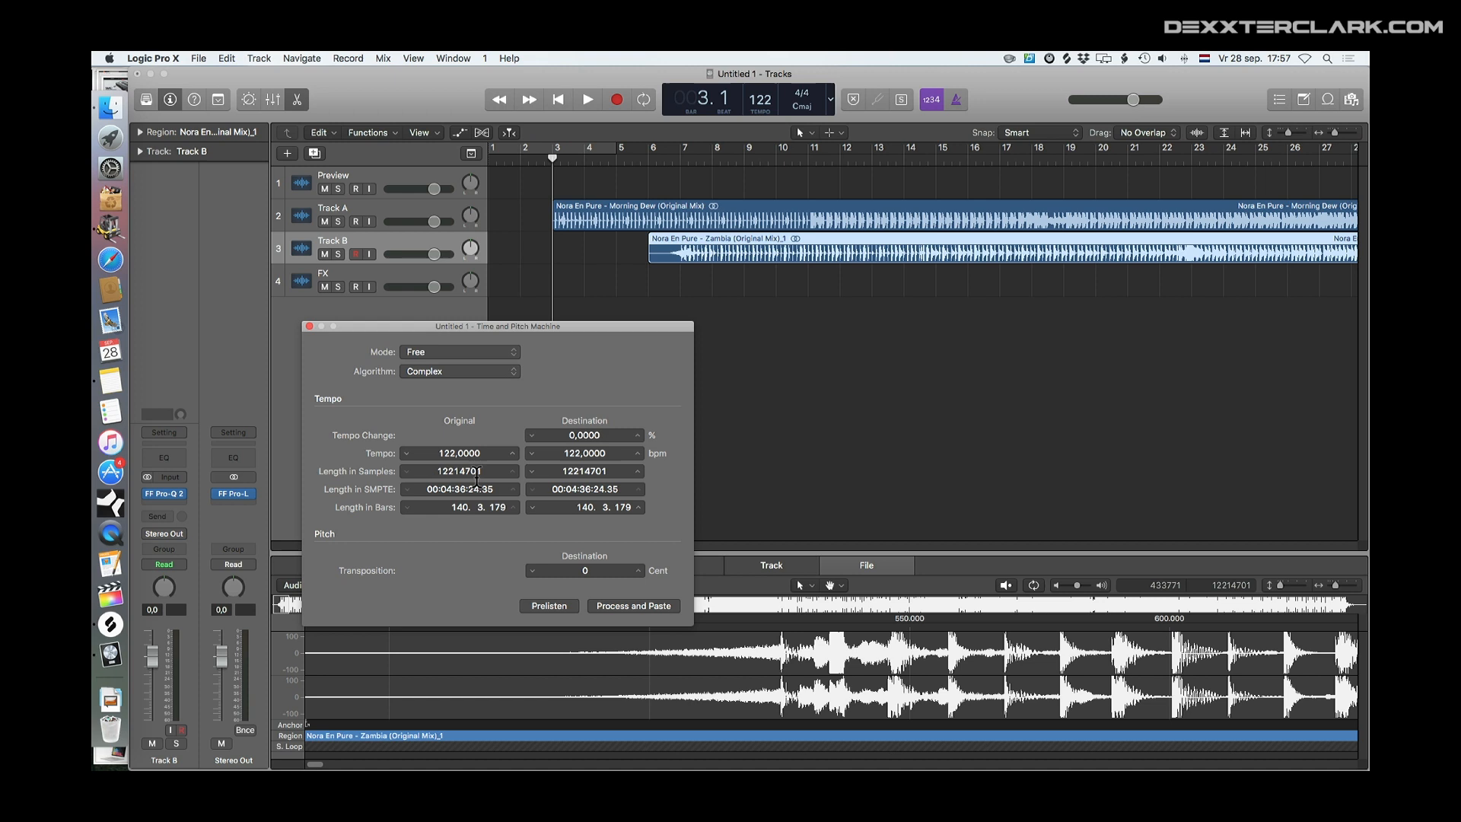
{"action": "left_click", "coordinate": [511, 449]}
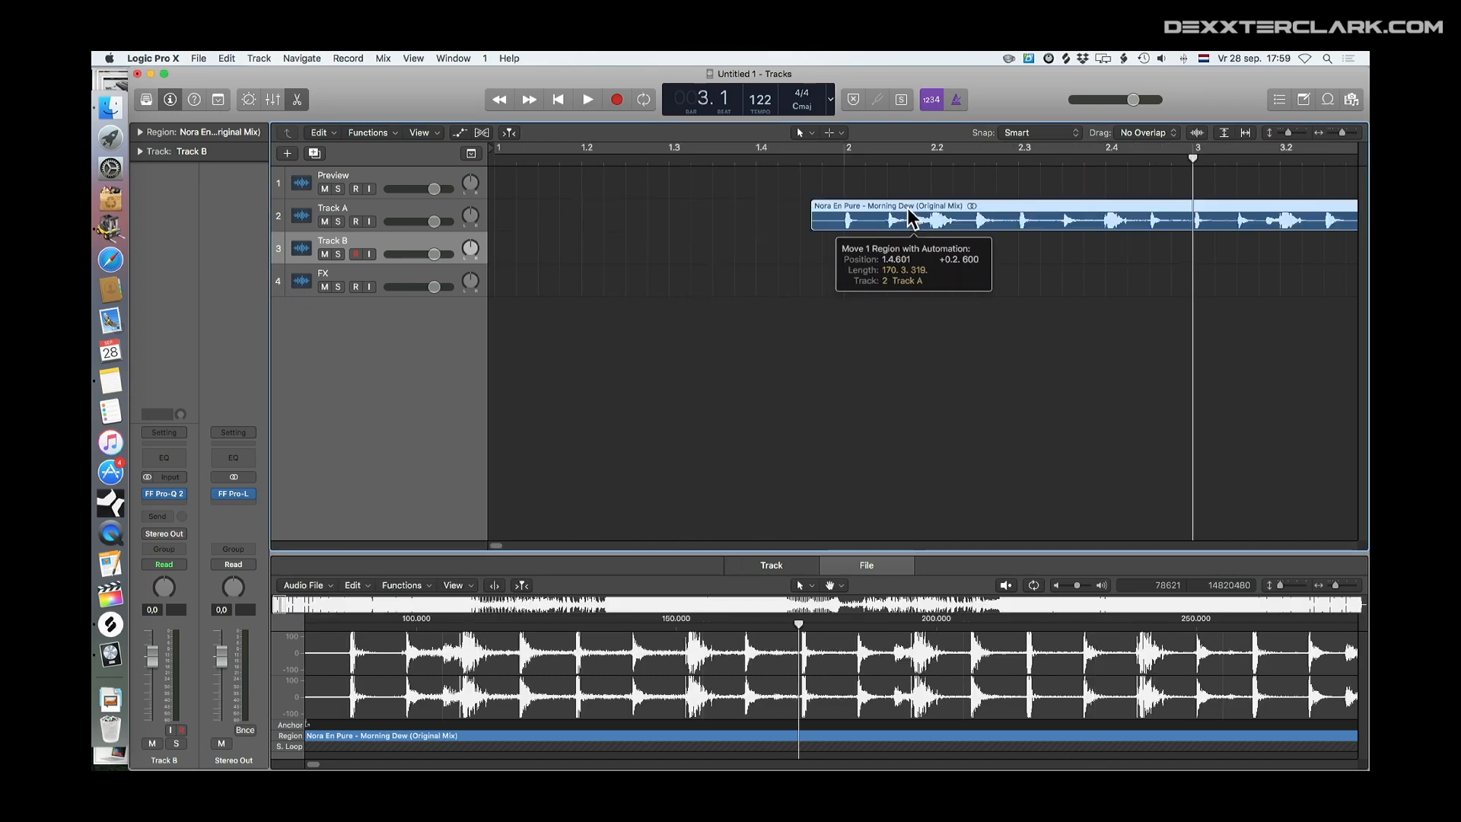
Play both songs while soloing Track A and Track B, then show automation
{"action": "left_click", "coordinate": [586, 99]}
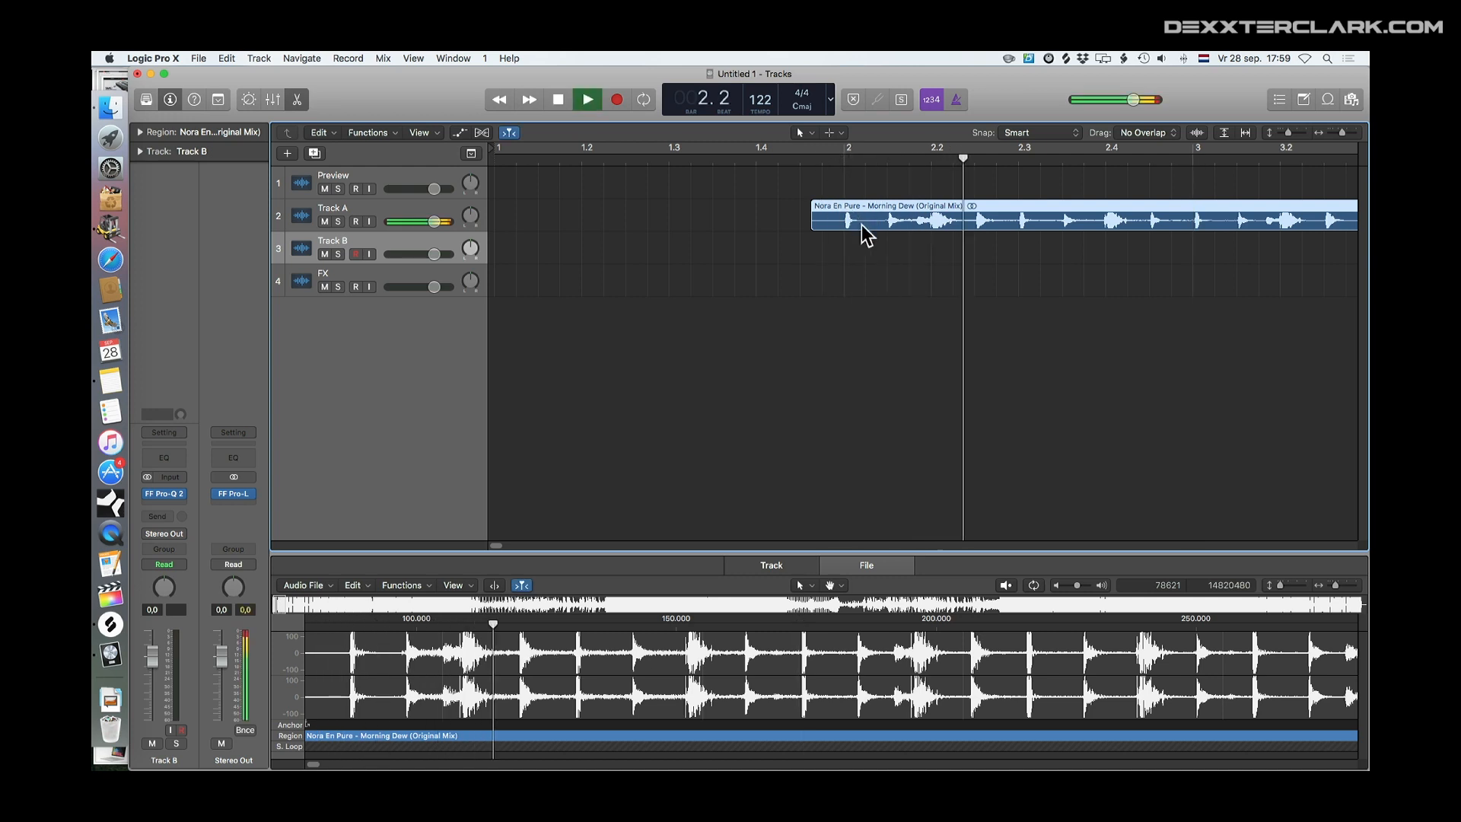
{"action": "left_click", "coordinate": [585, 99]}
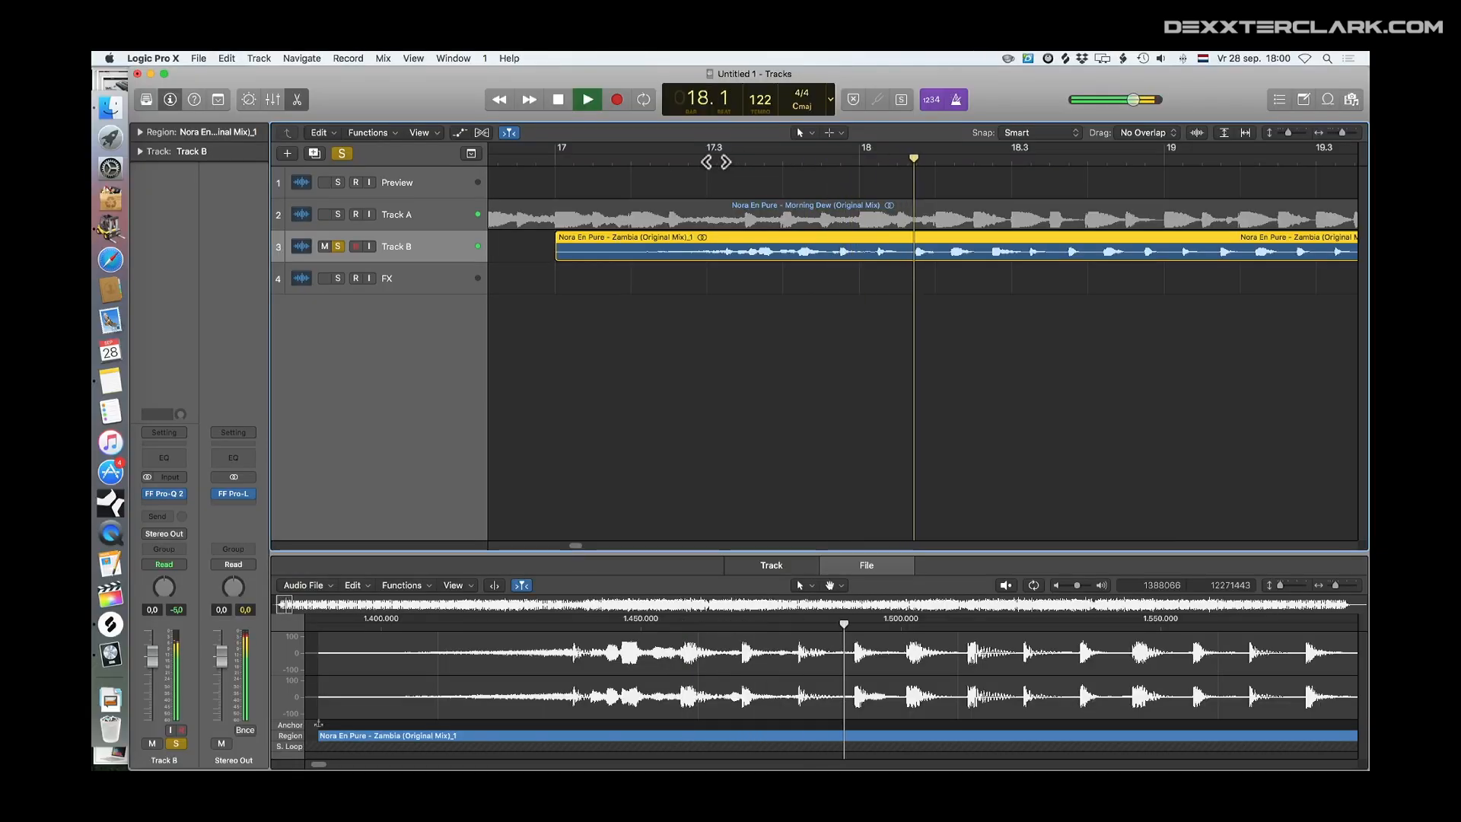
{"action": "left_click", "coordinate": [585, 99]}
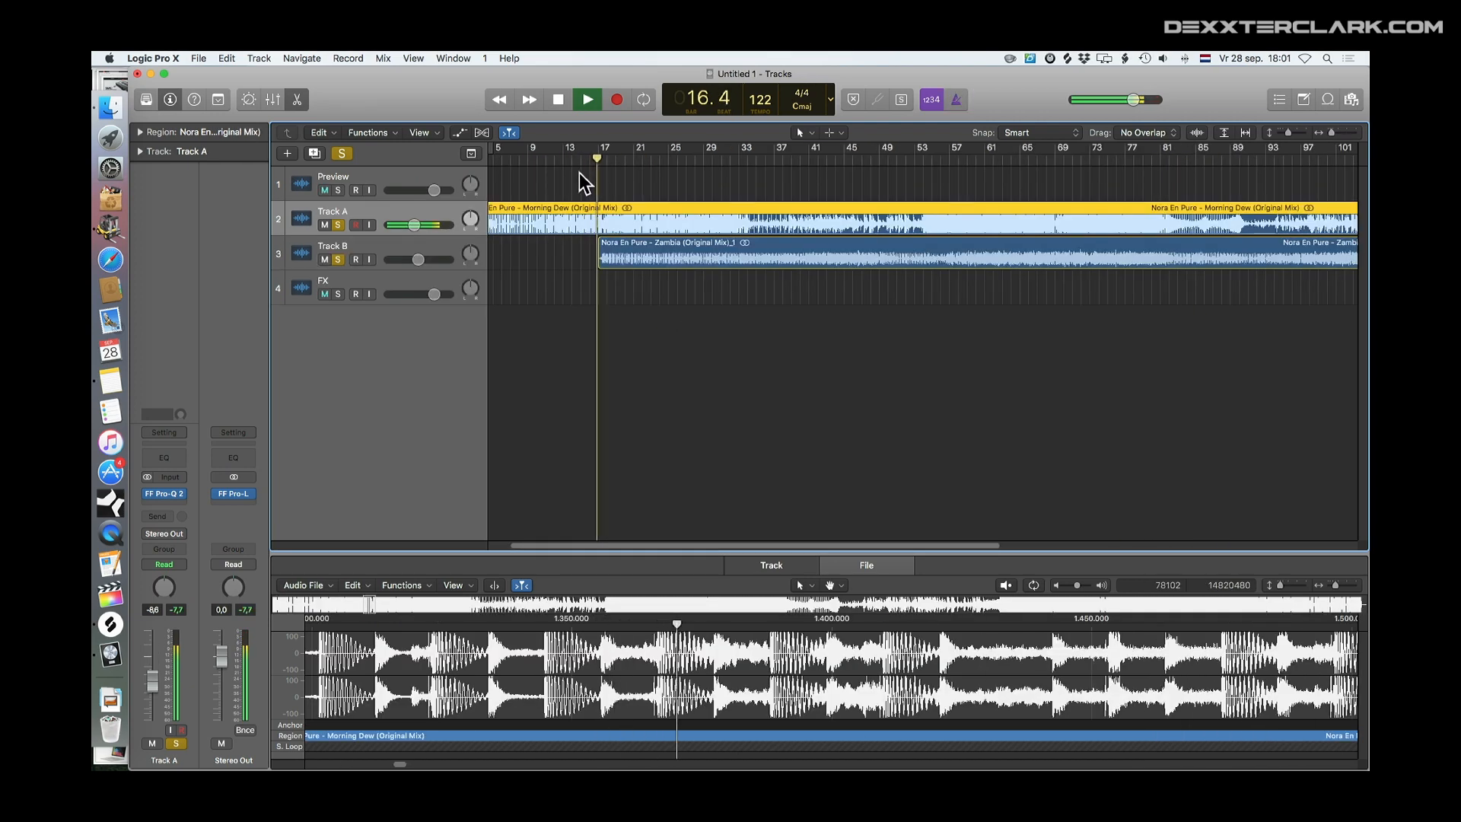
{"action": "left_click", "coordinate": [586, 100]}
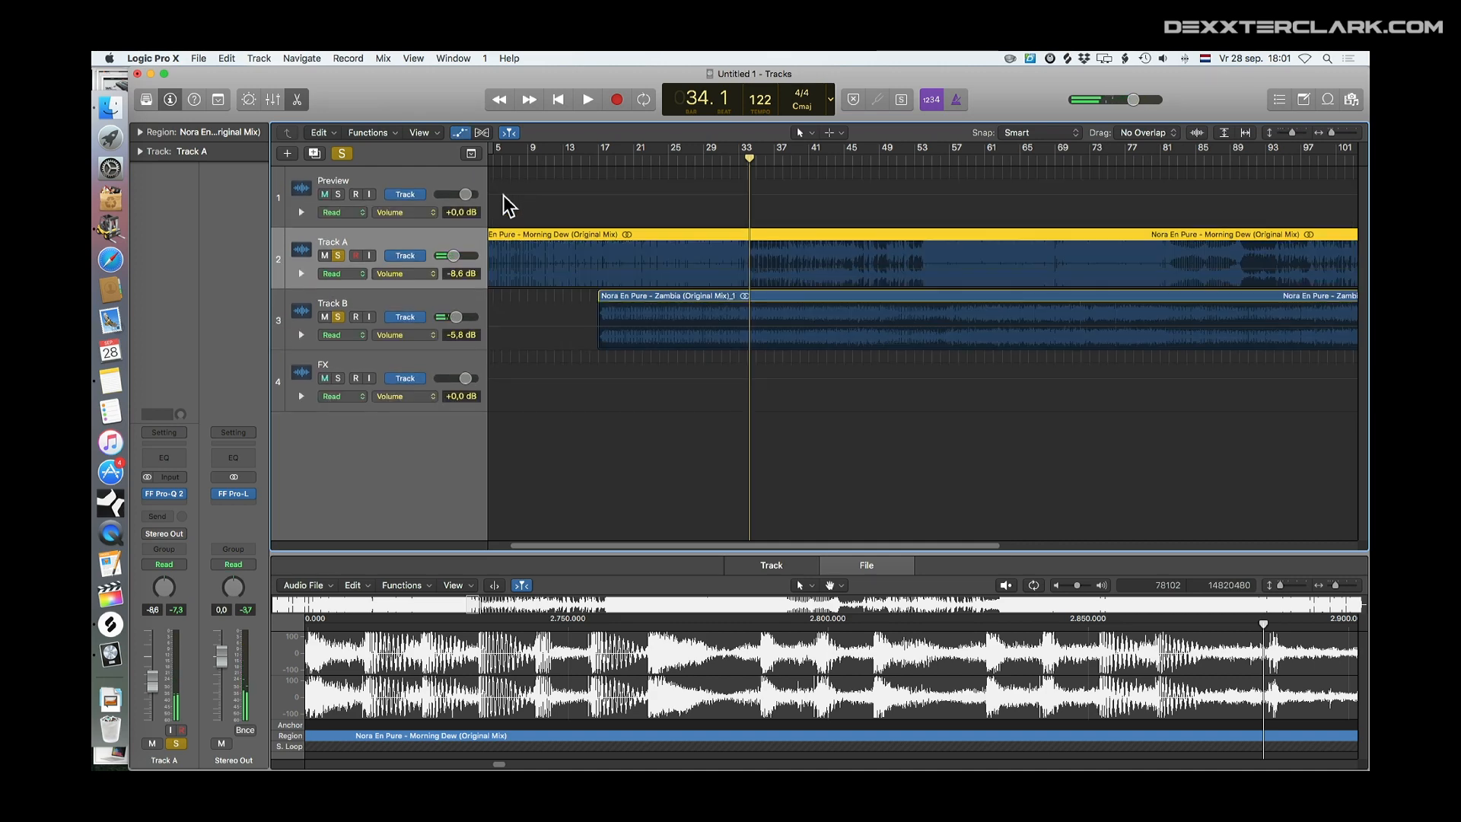
{"action": "mouse_move", "coordinate": [334, 282]}
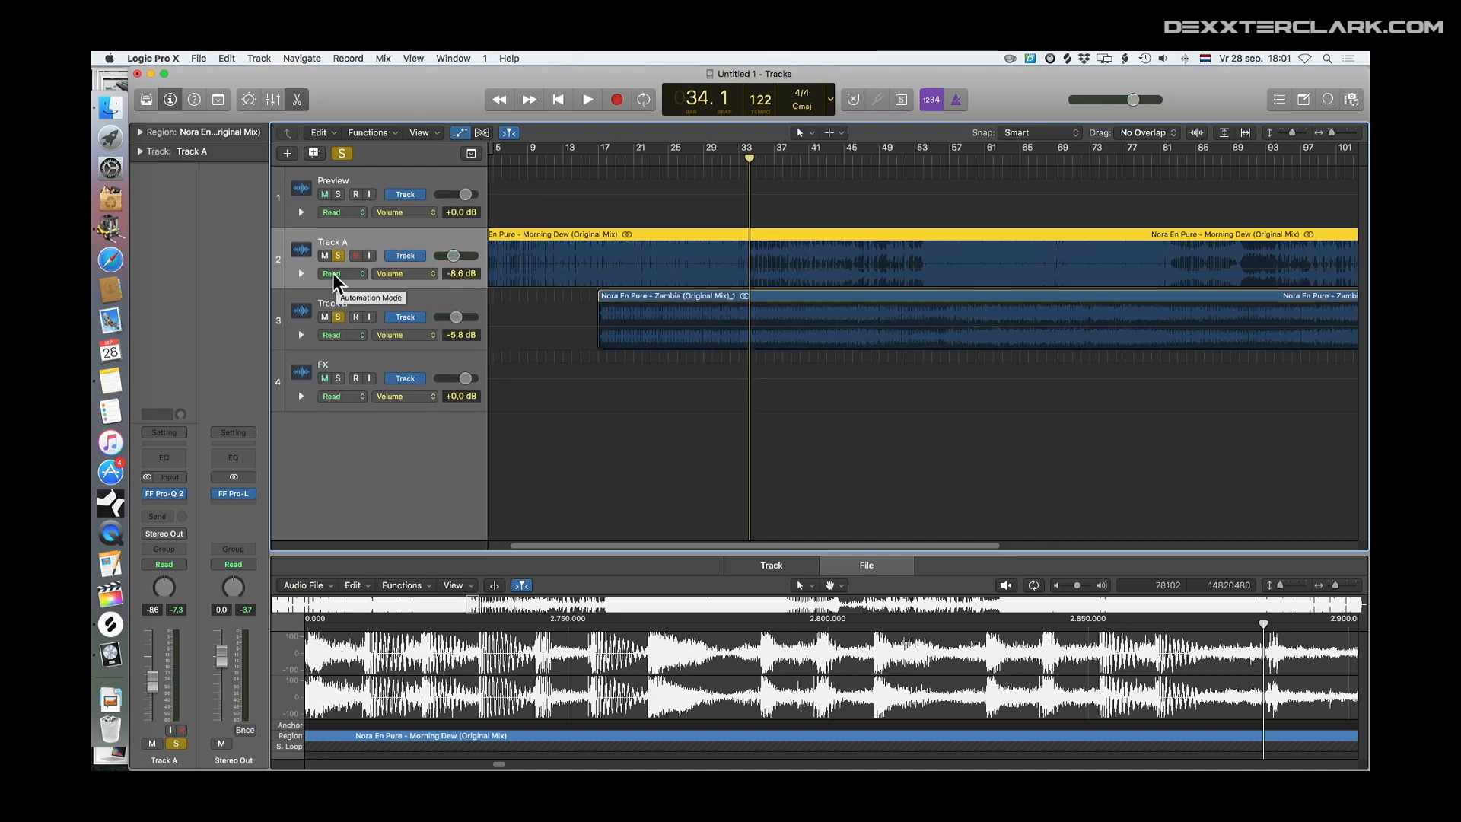
Automate volume, drawing Track B's fade-in to -5.8 dB near bar 26, and add another lane
{"action": "left_click", "coordinate": [405, 274]}
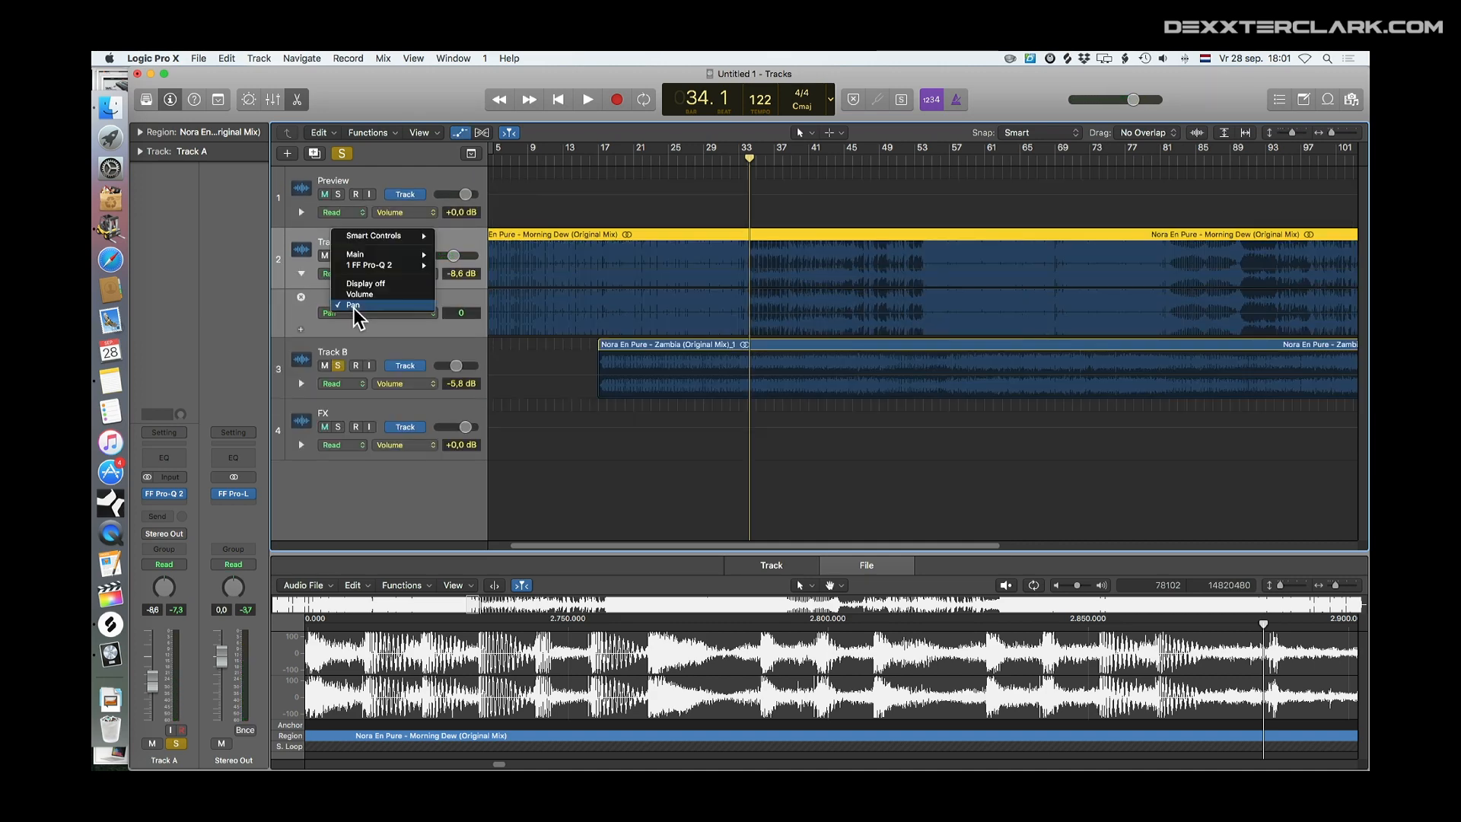
{"action": "left_click", "coordinate": [586, 99]}
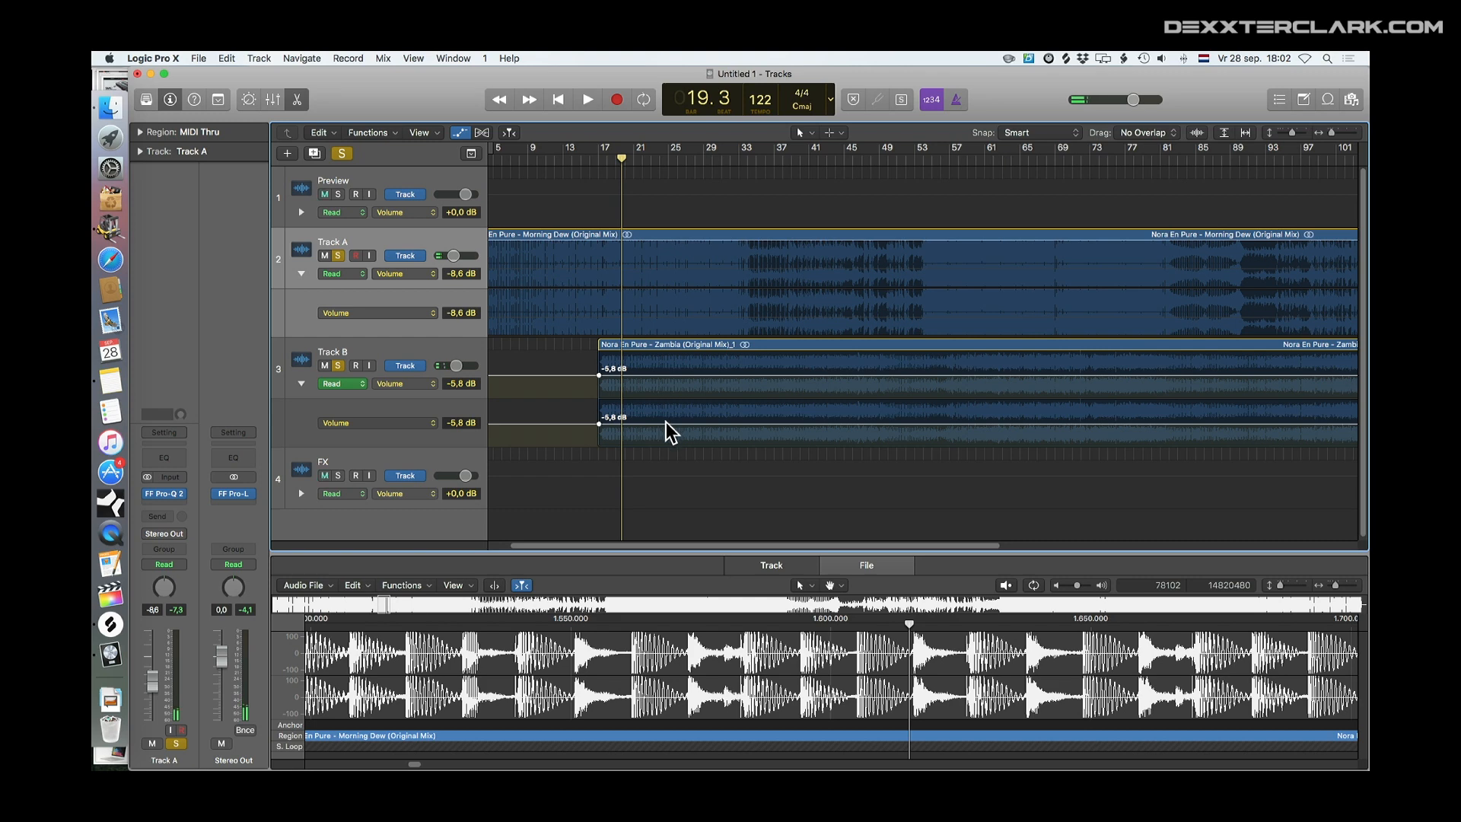
{"action": "left_click", "coordinate": [587, 99]}
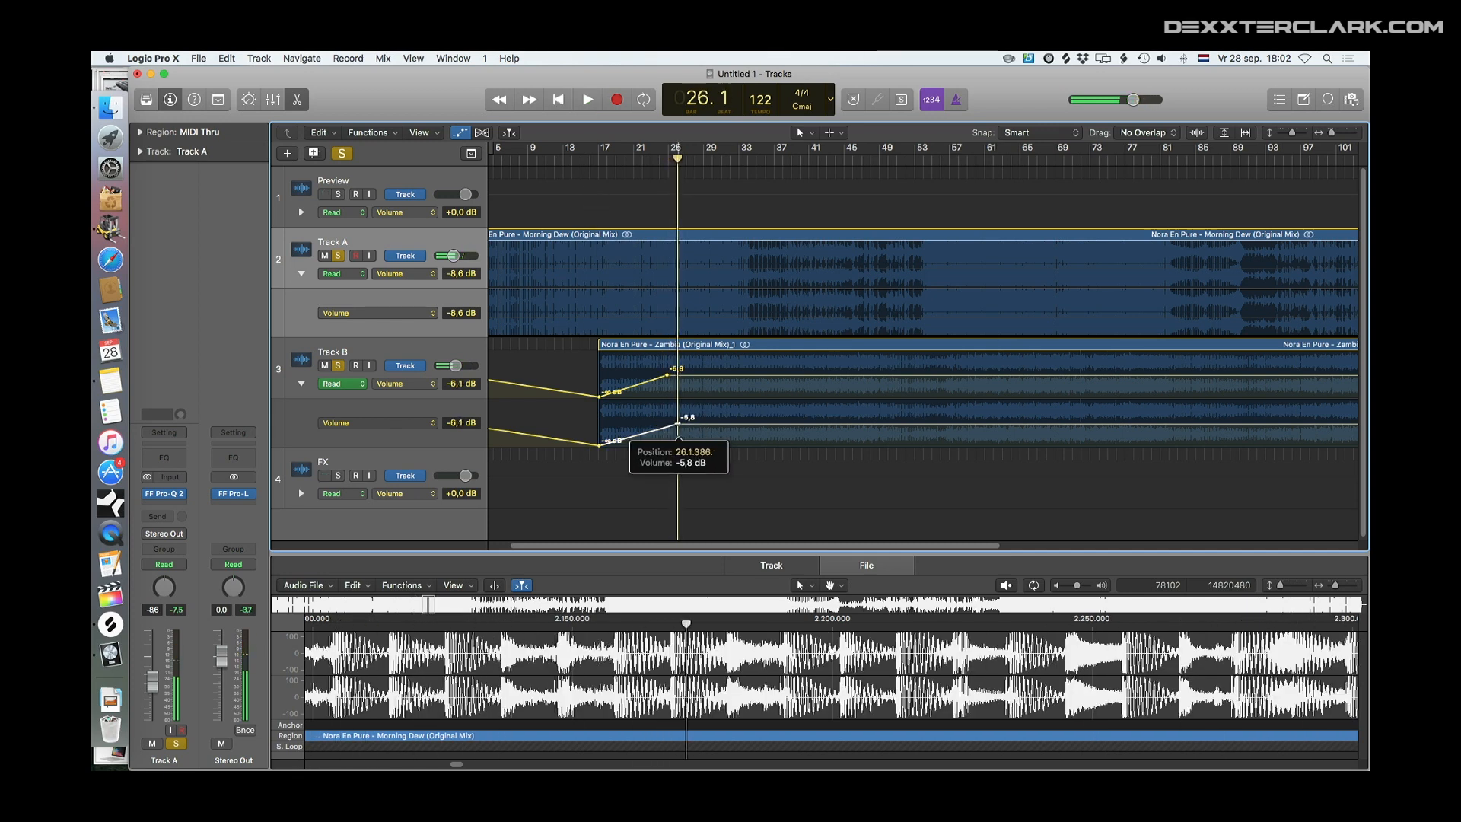
{"action": "left_click", "coordinate": [587, 100]}
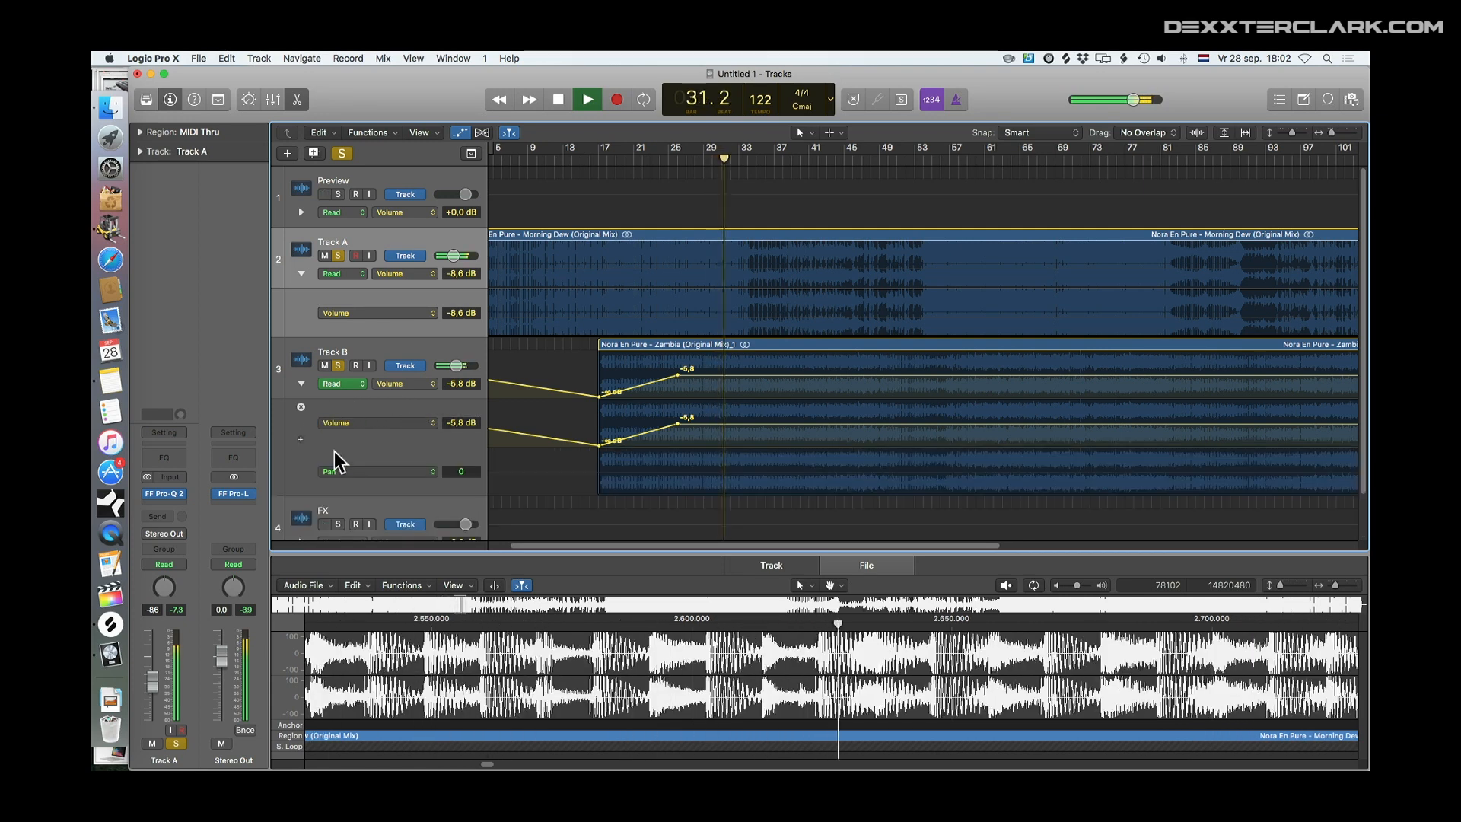
Automate Pro-Q 2 Band 1 and Band 2 Frequency, lowering Band 2 from about 20.9 kHz
{"action": "left_click", "coordinate": [405, 422]}
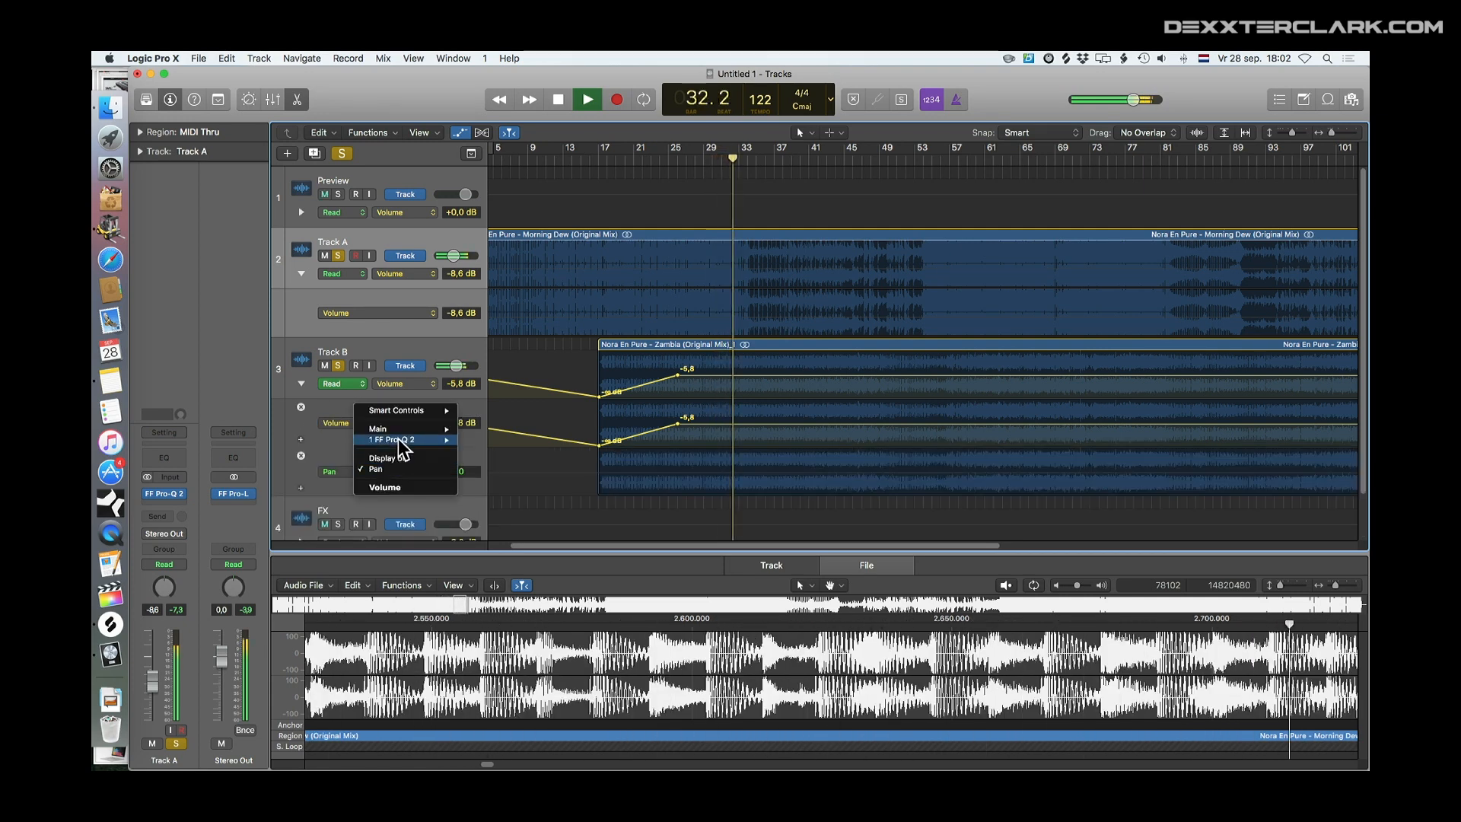
{"action": "mouse_move", "coordinate": [391, 439]}
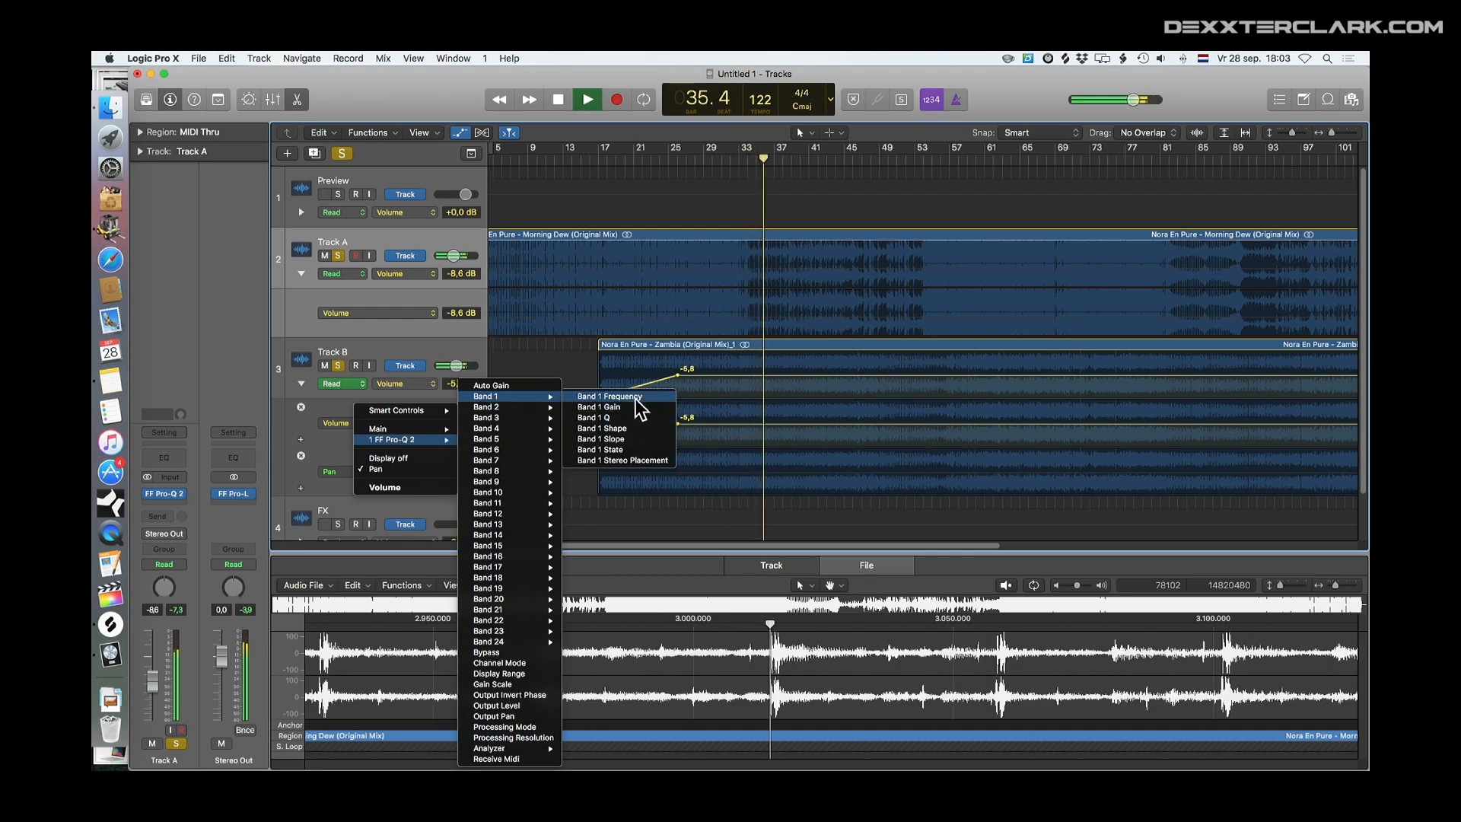
{"action": "left_click", "coordinate": [606, 395]}
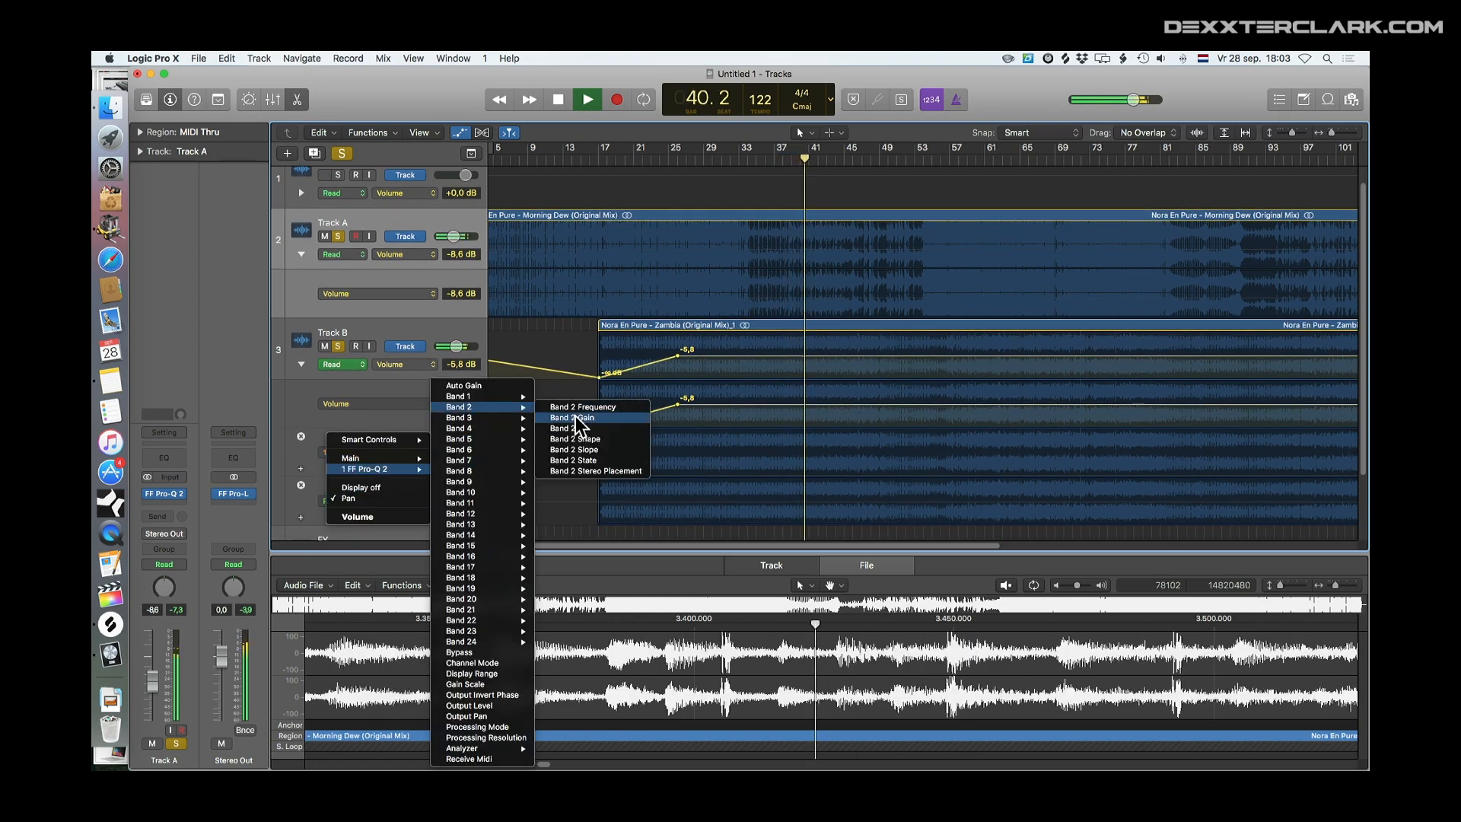
{"action": "left_click", "coordinate": [575, 417]}
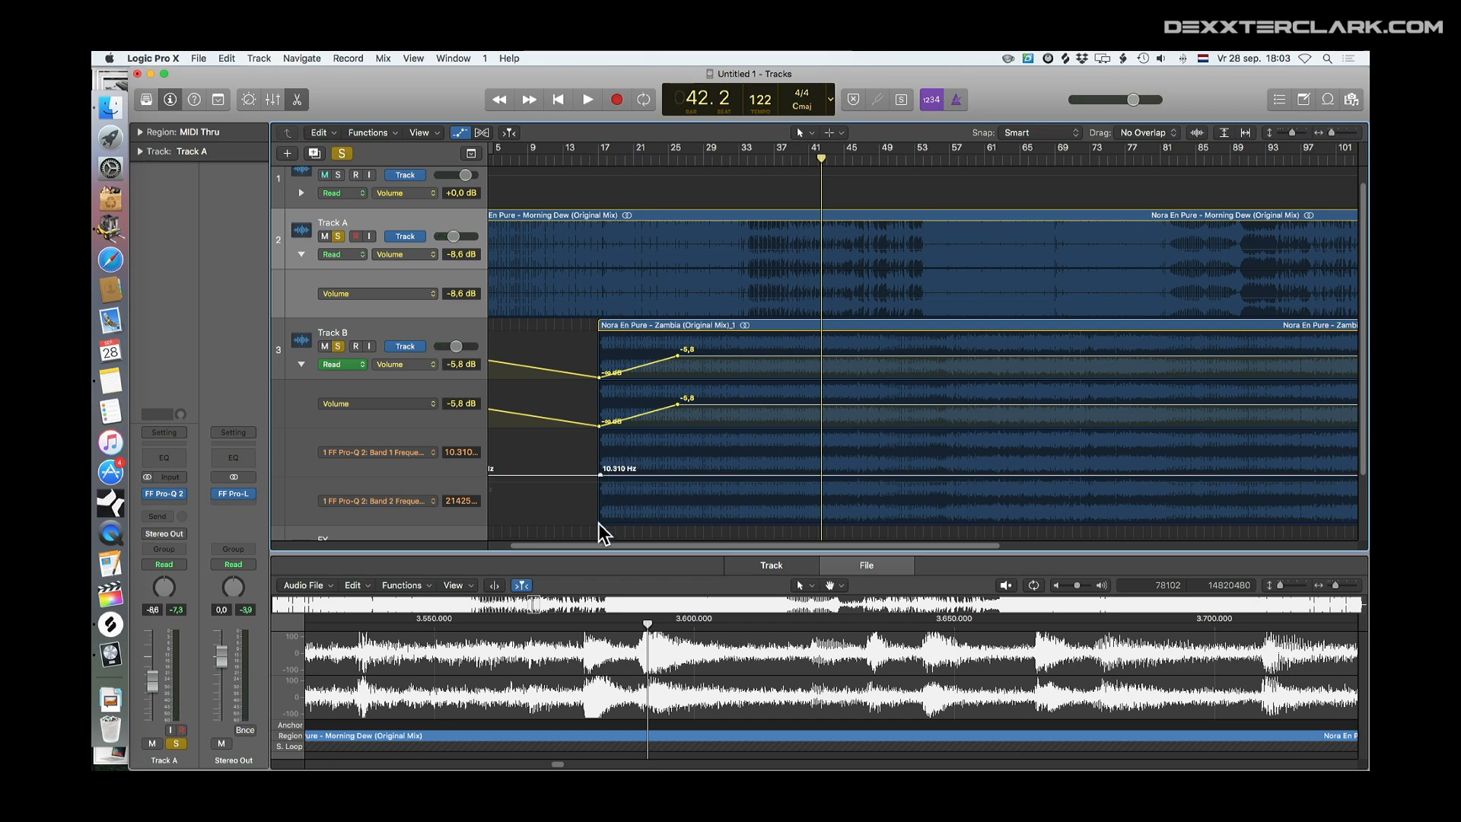
{"action": "left_click", "coordinate": [586, 100]}
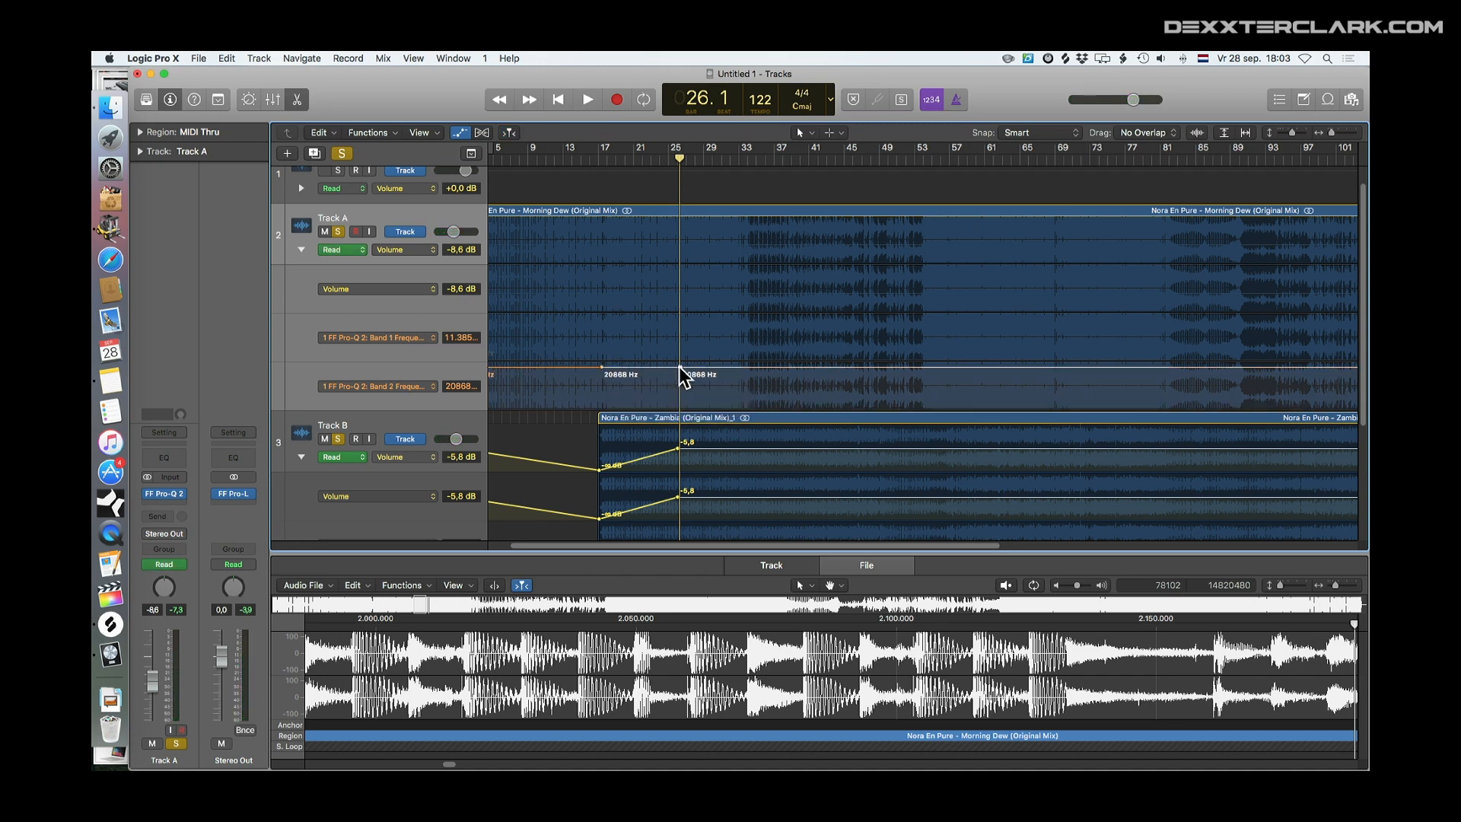
{"action": "left_click", "coordinate": [586, 100]}
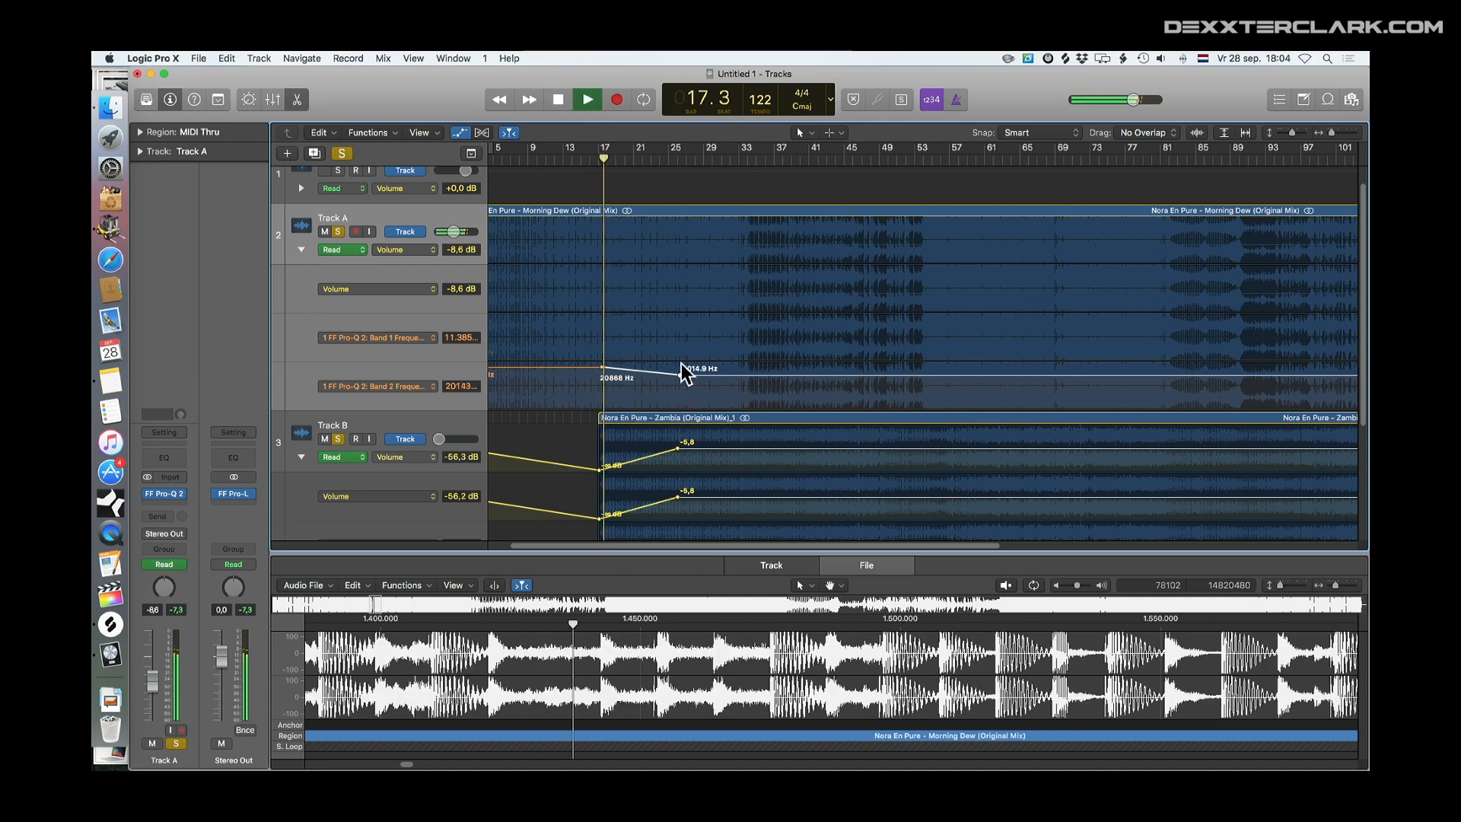